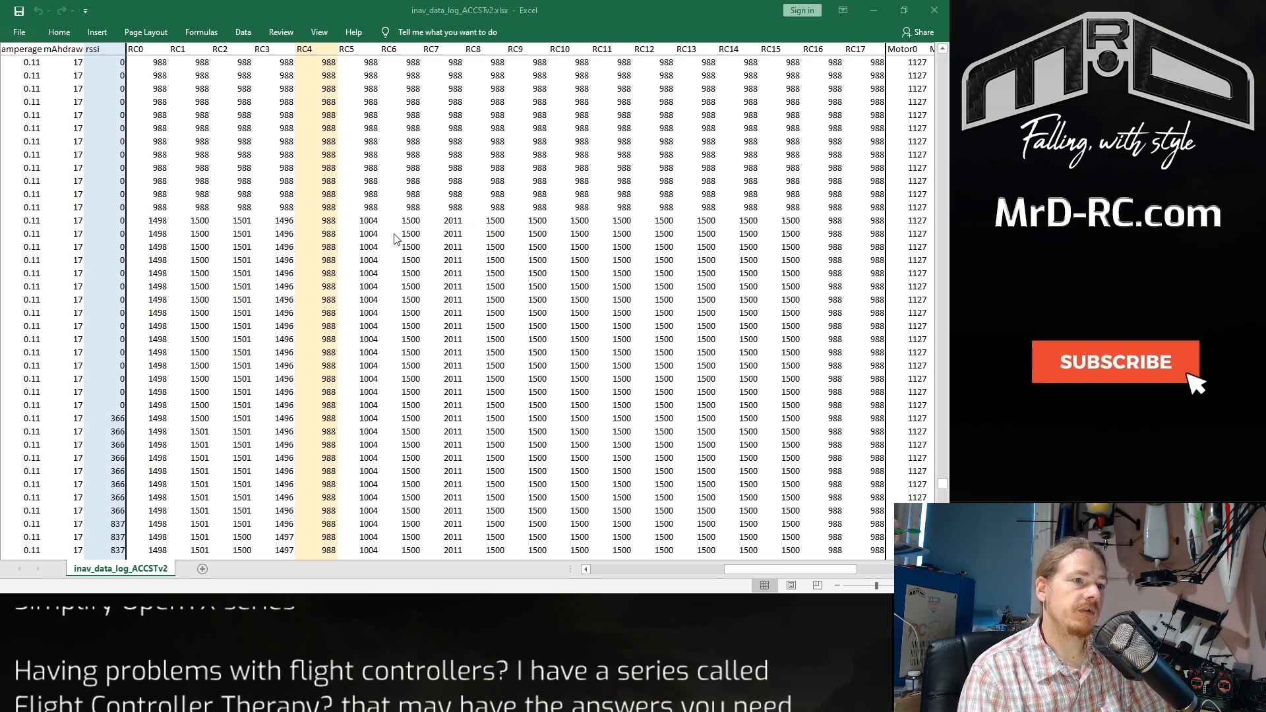
- Scroll down the flight log to the rows where rssi falls from 956 to 0 while RC4 holds 988
click(1115, 361)
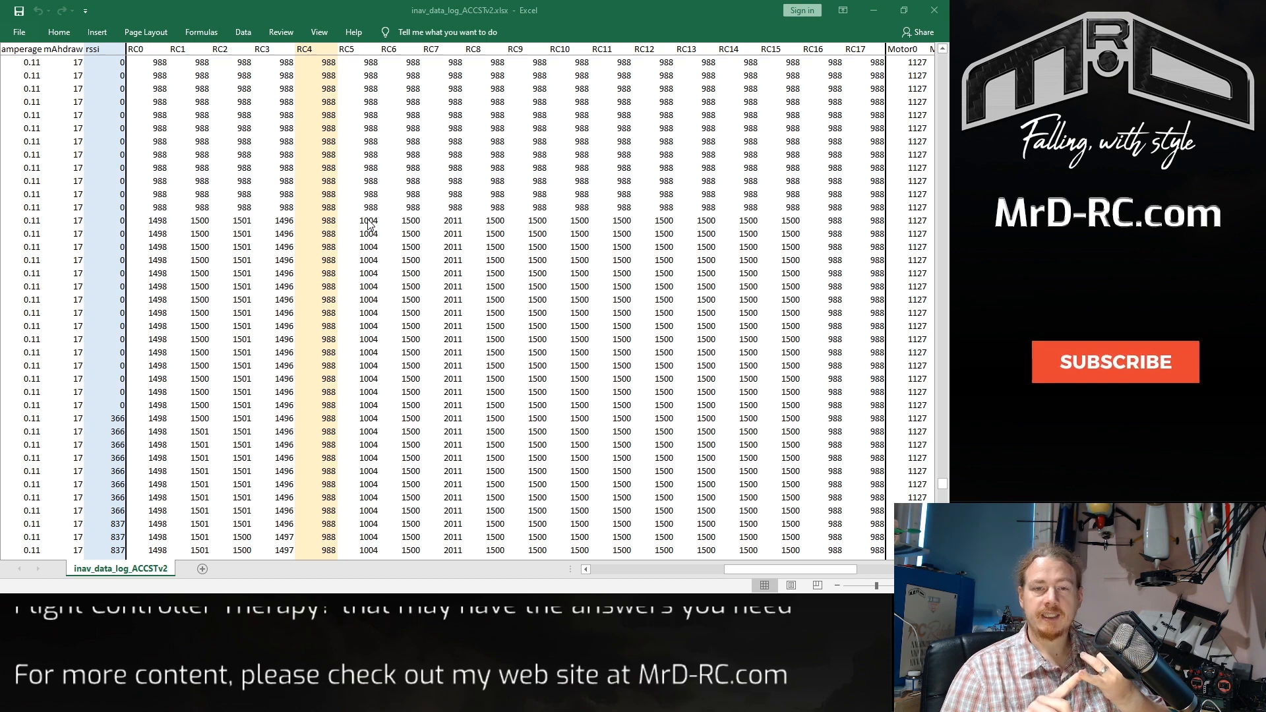
click(1114, 361)
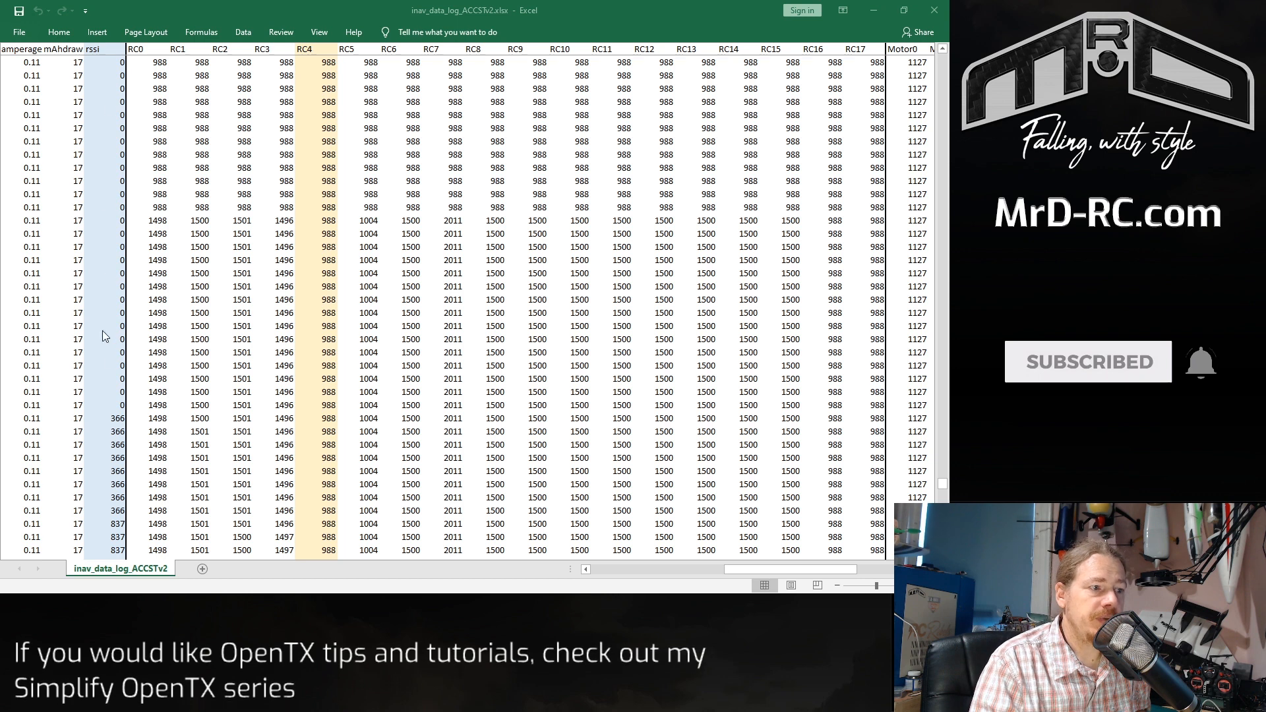
mouse_move(113, 77)
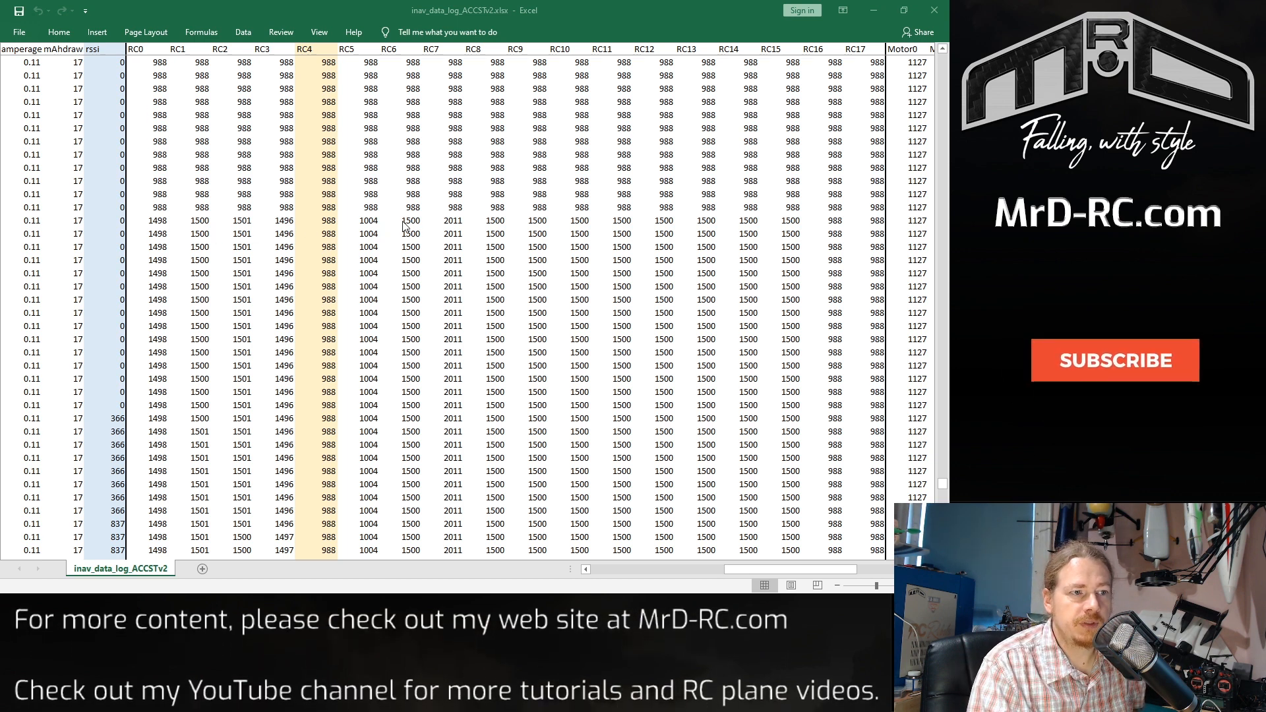
click(1115, 360)
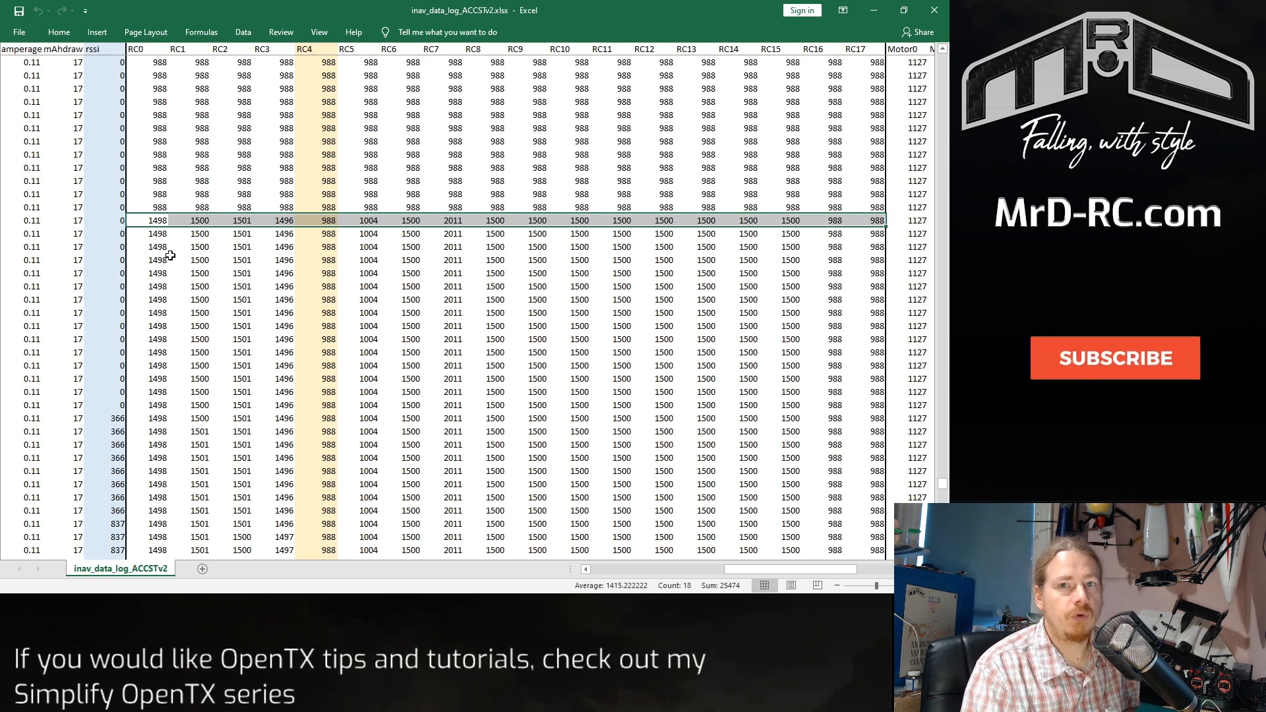
click(1116, 358)
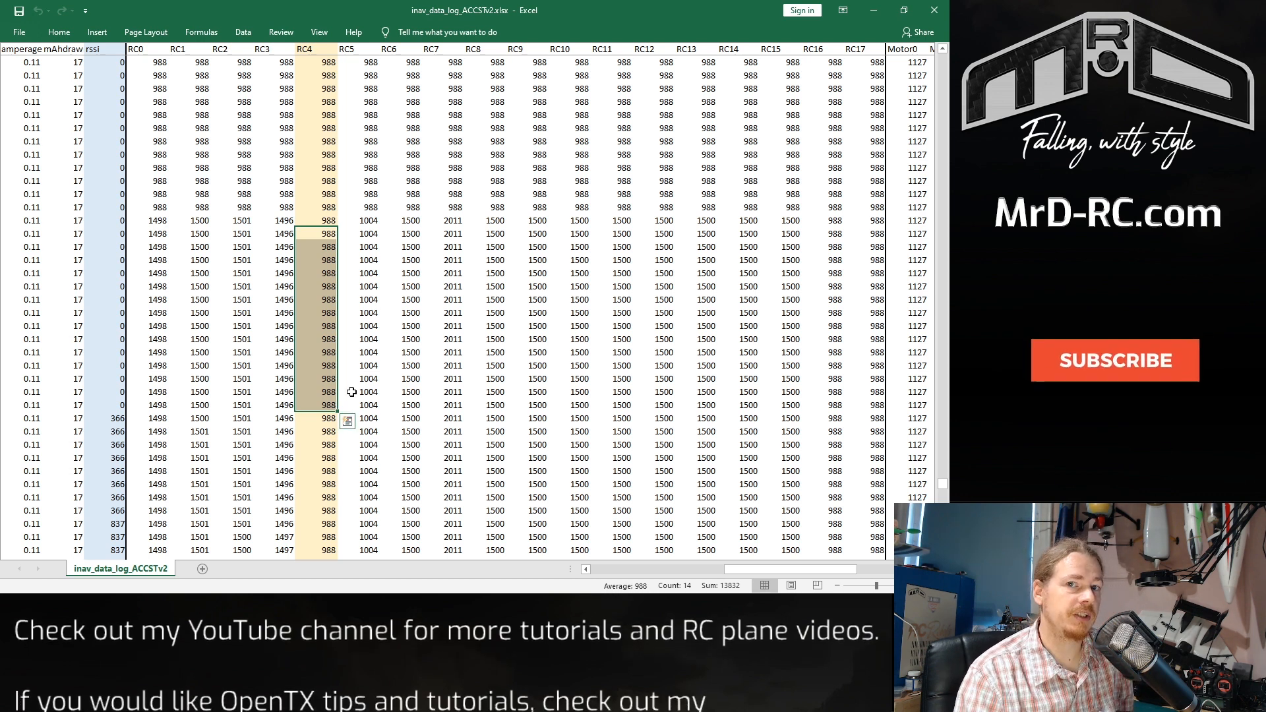
click(1114, 359)
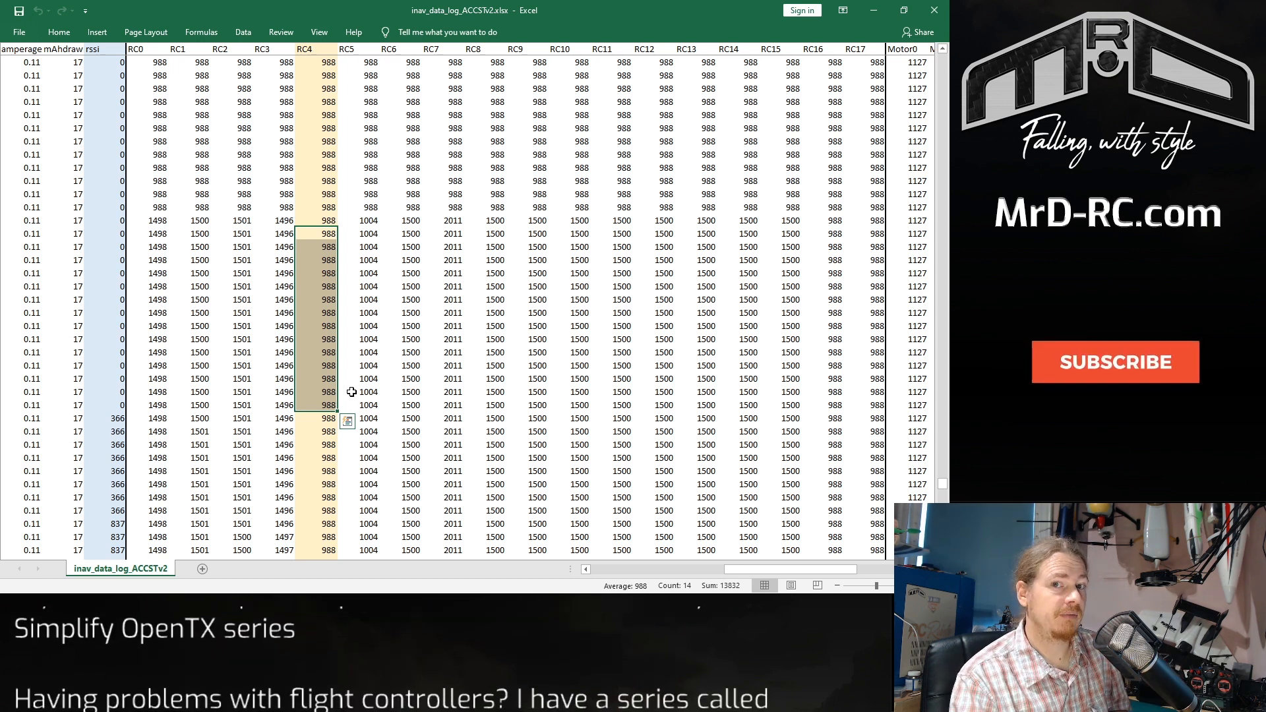
click(1113, 361)
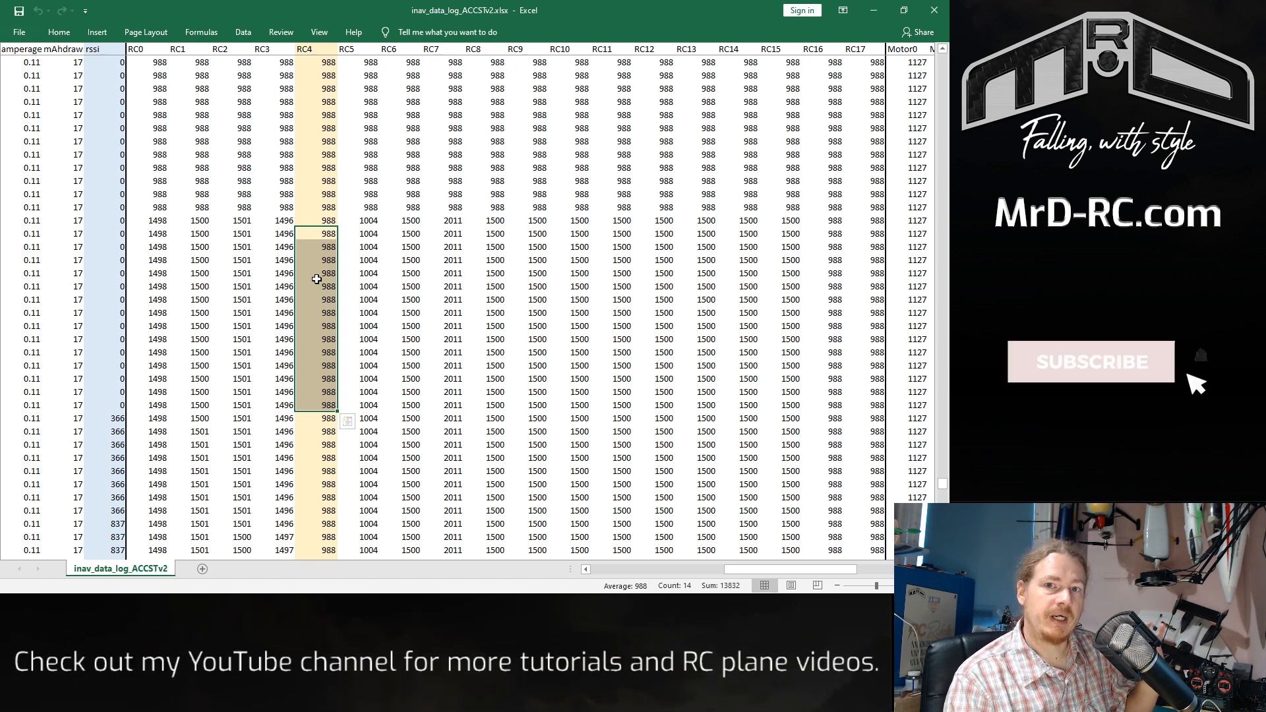
click(1091, 361)
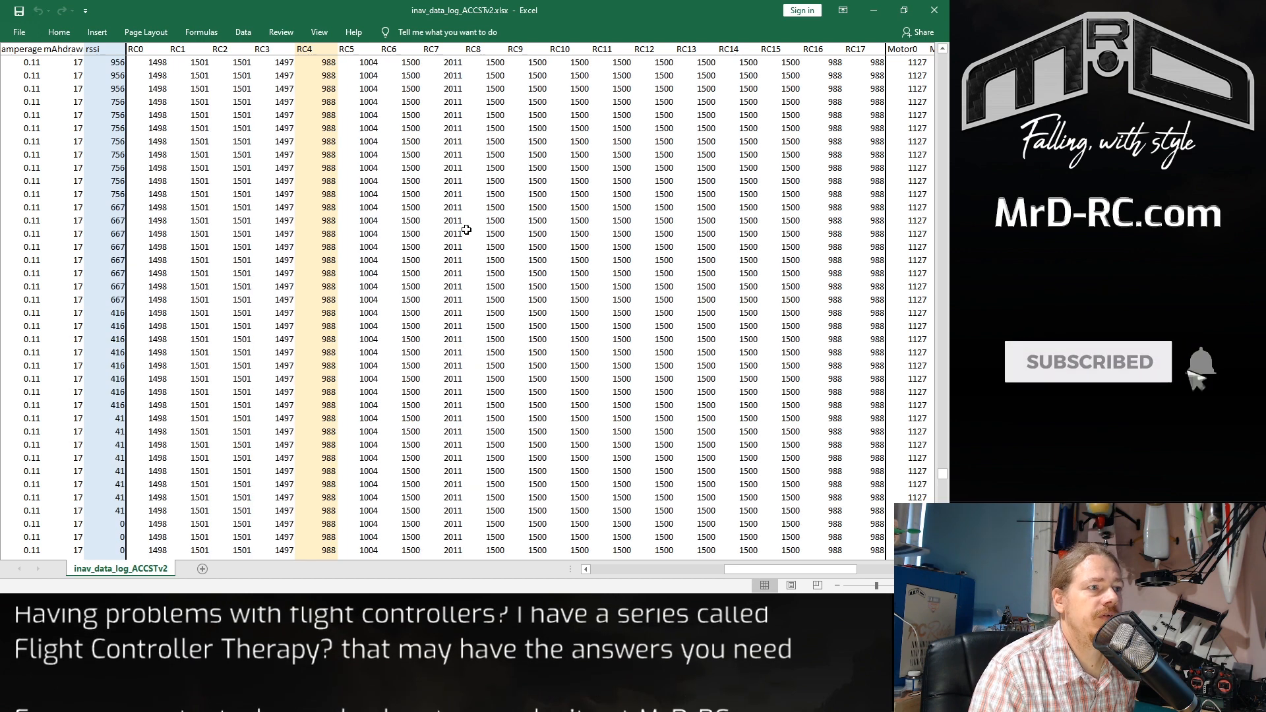
- Mark the glitched 988 cells in RC1, RC2, RC6–RC8, RC10, RC12, RC13 with red fill and yellow font
scroll(down, 3)
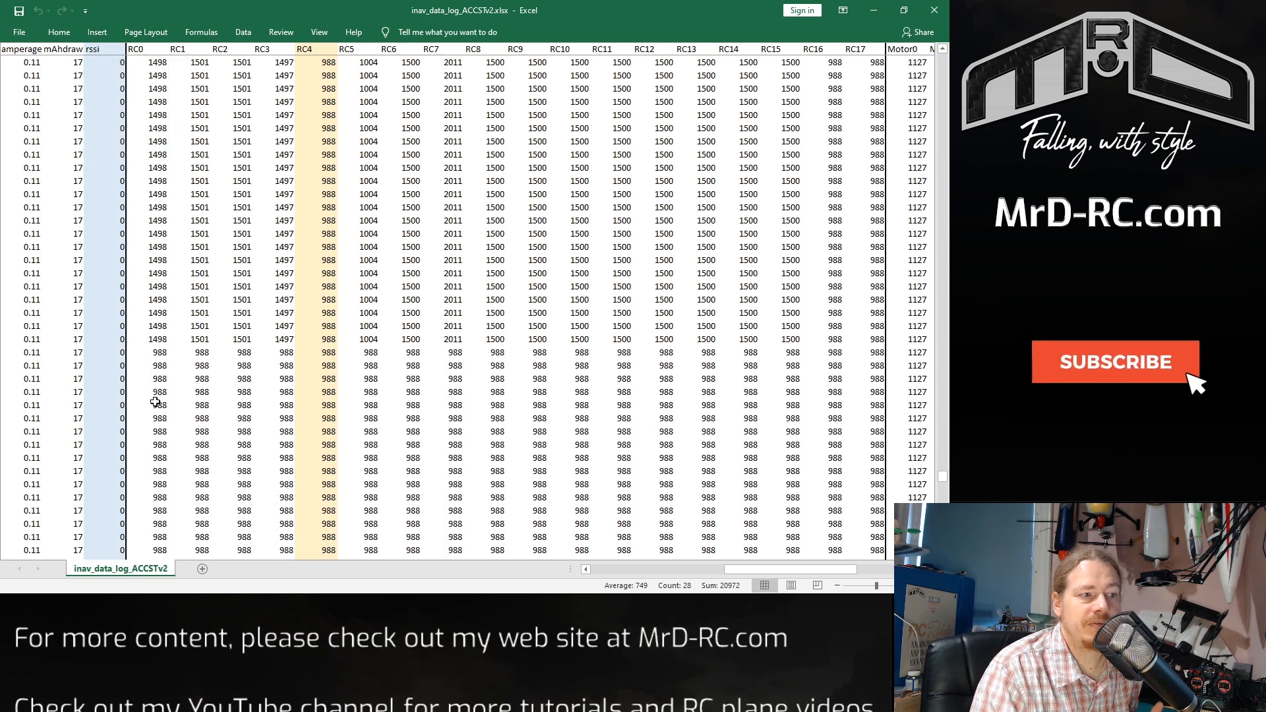
click(1116, 361)
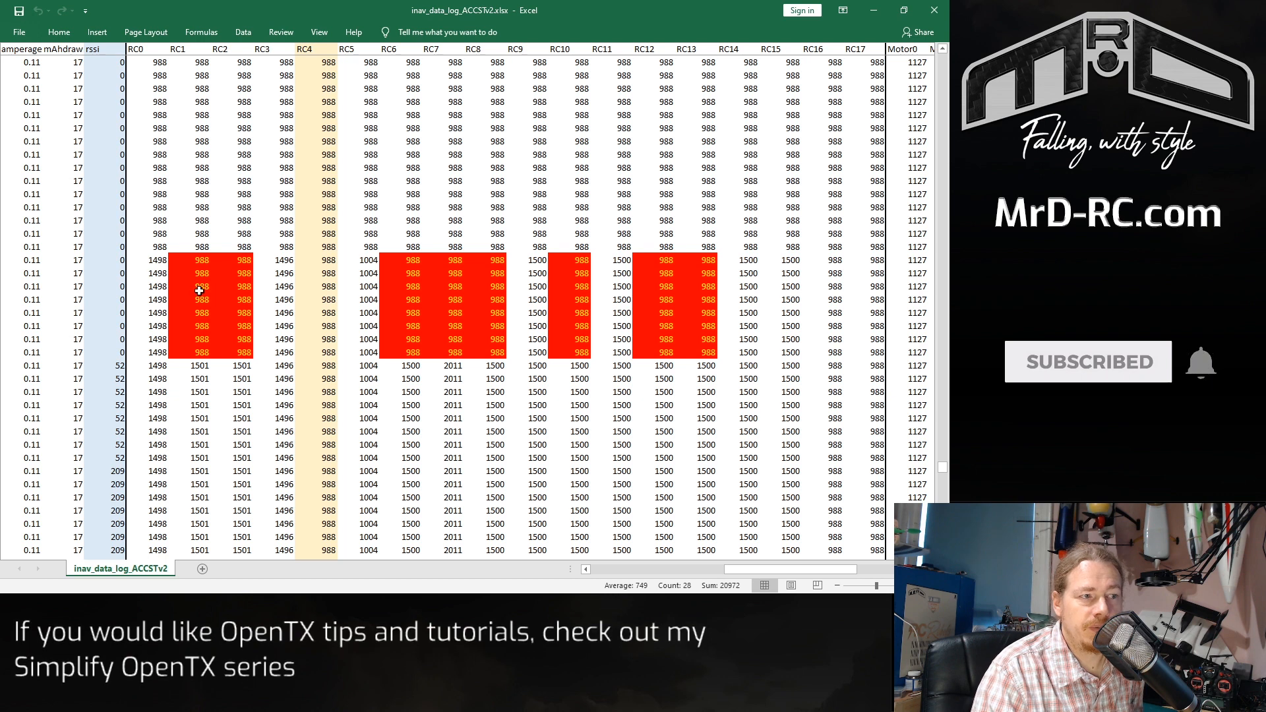
mouse_move(439, 294)
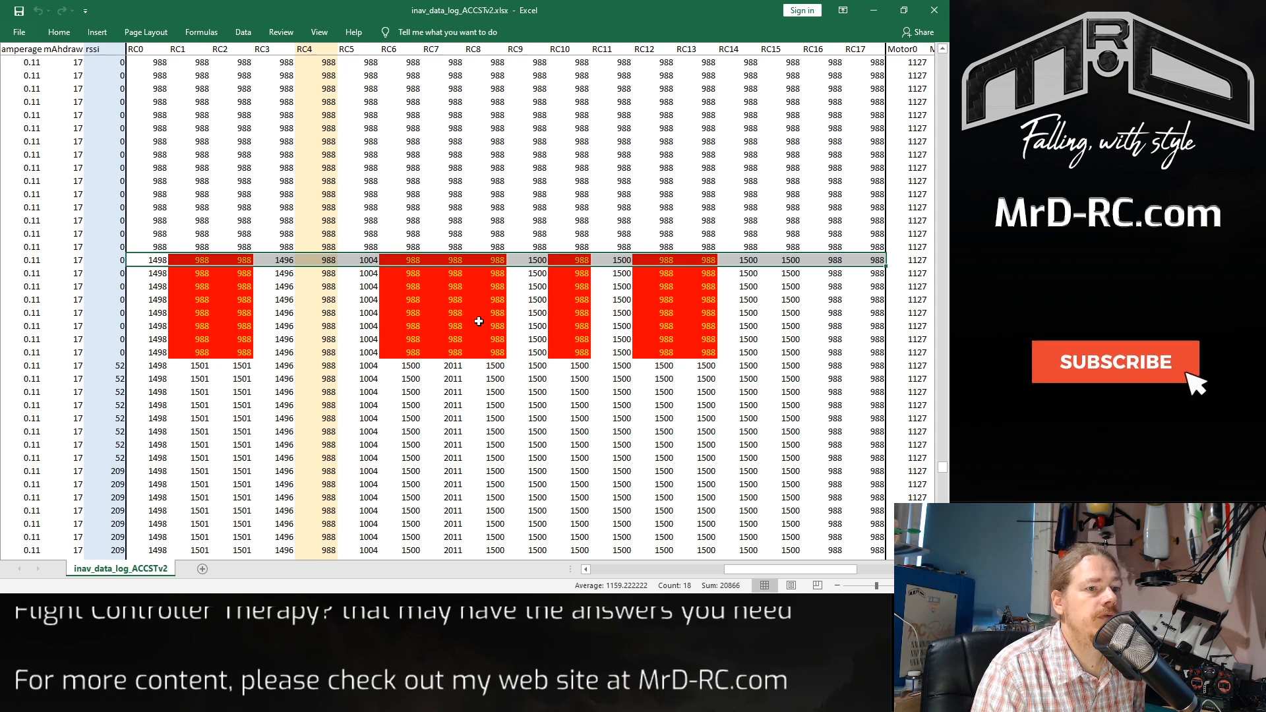
click(1116, 362)
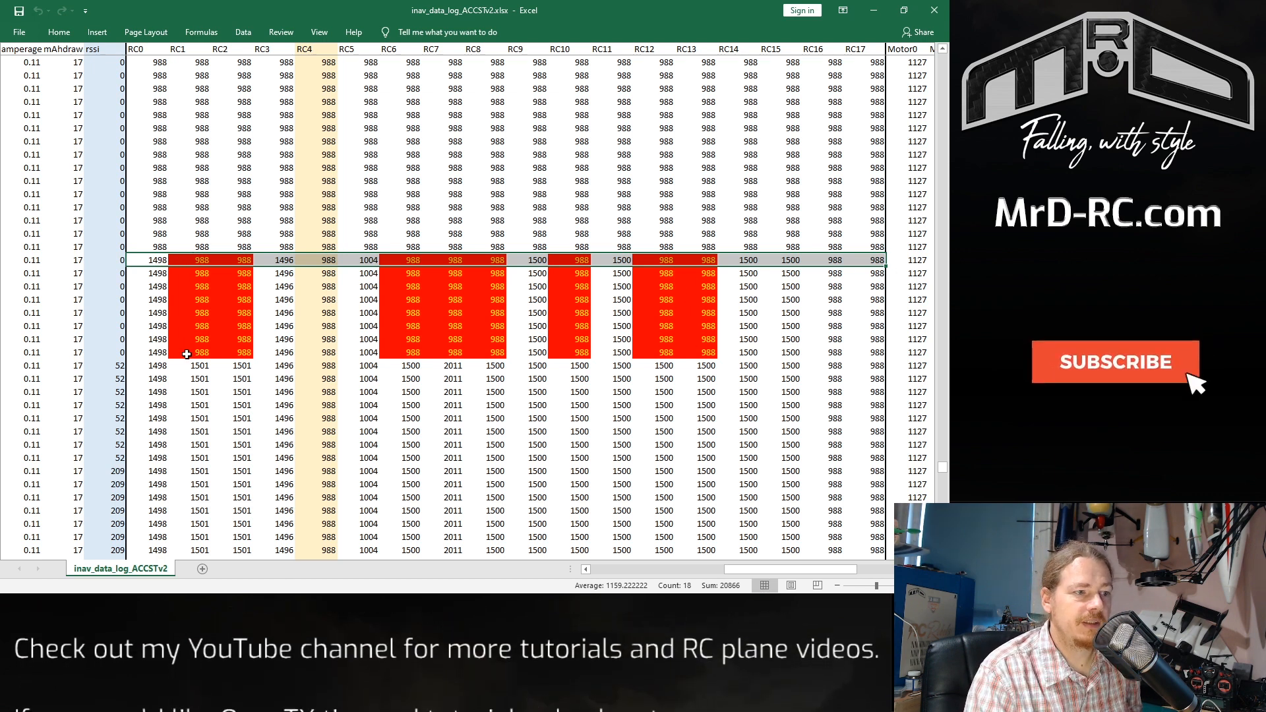
click(187, 273)
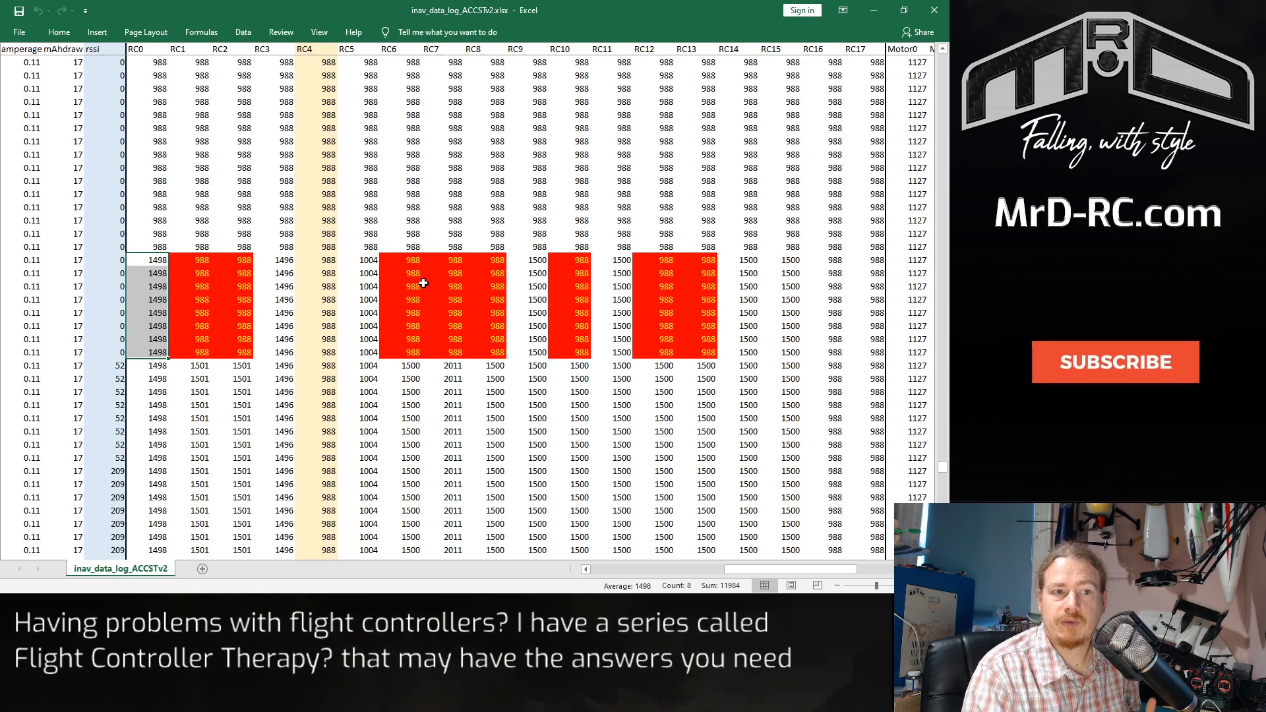
click(1114, 361)
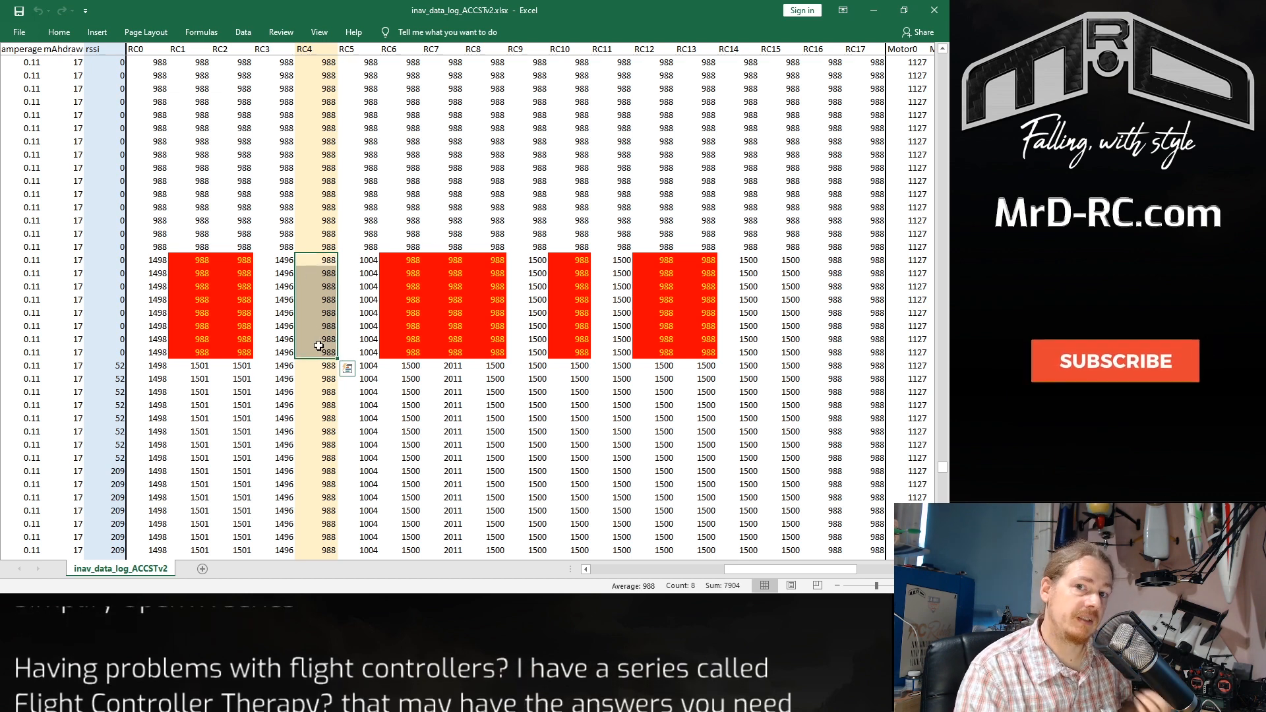
click(1116, 361)
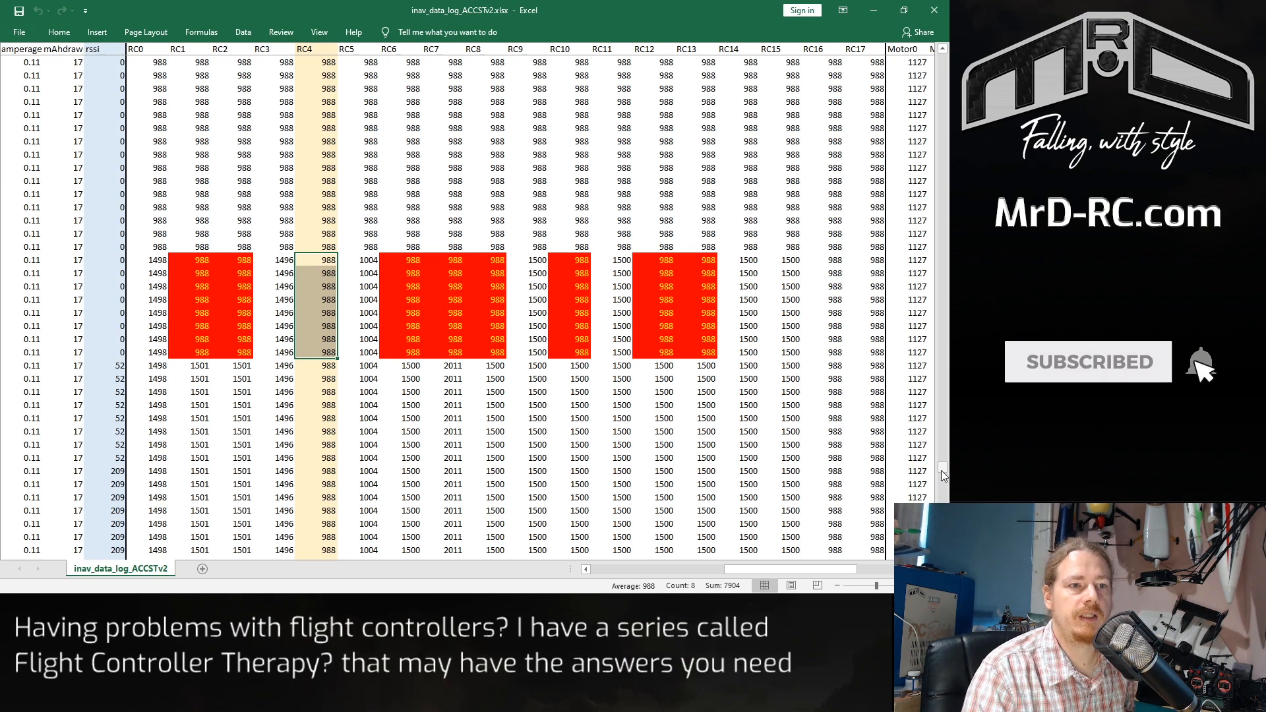
drag(941, 476, 941, 447)
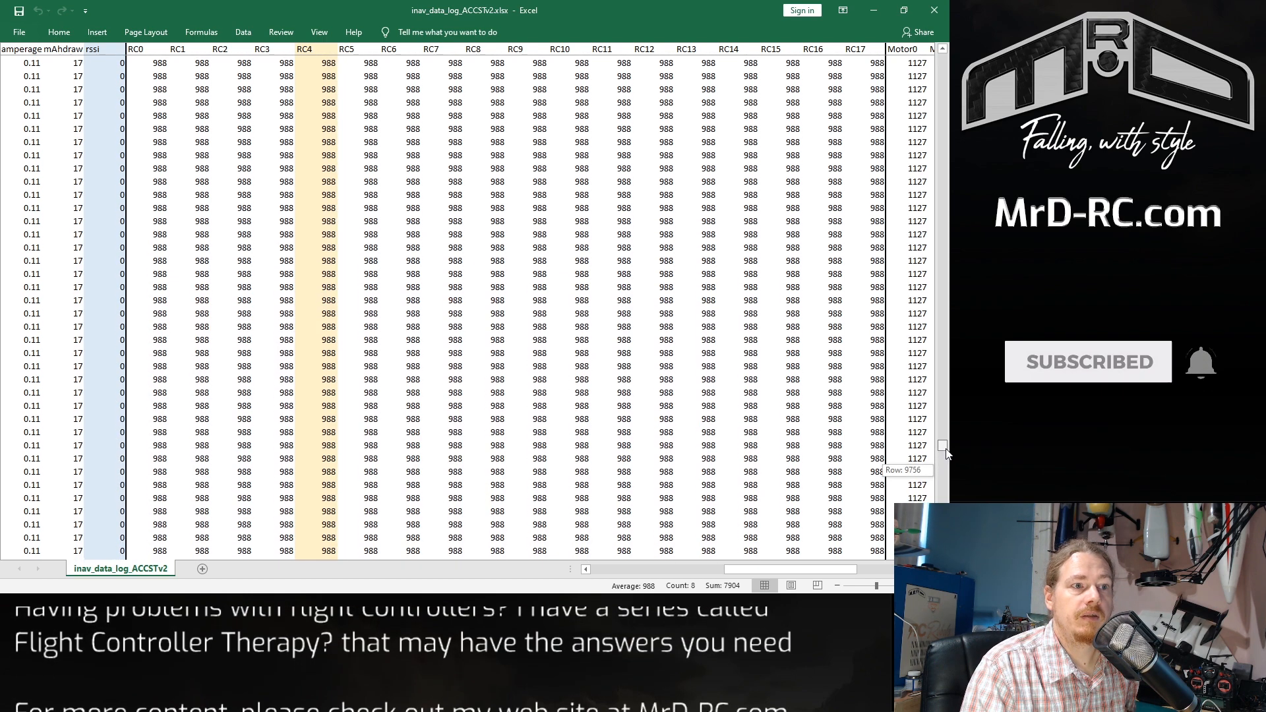
drag(941, 448, 942, 408)
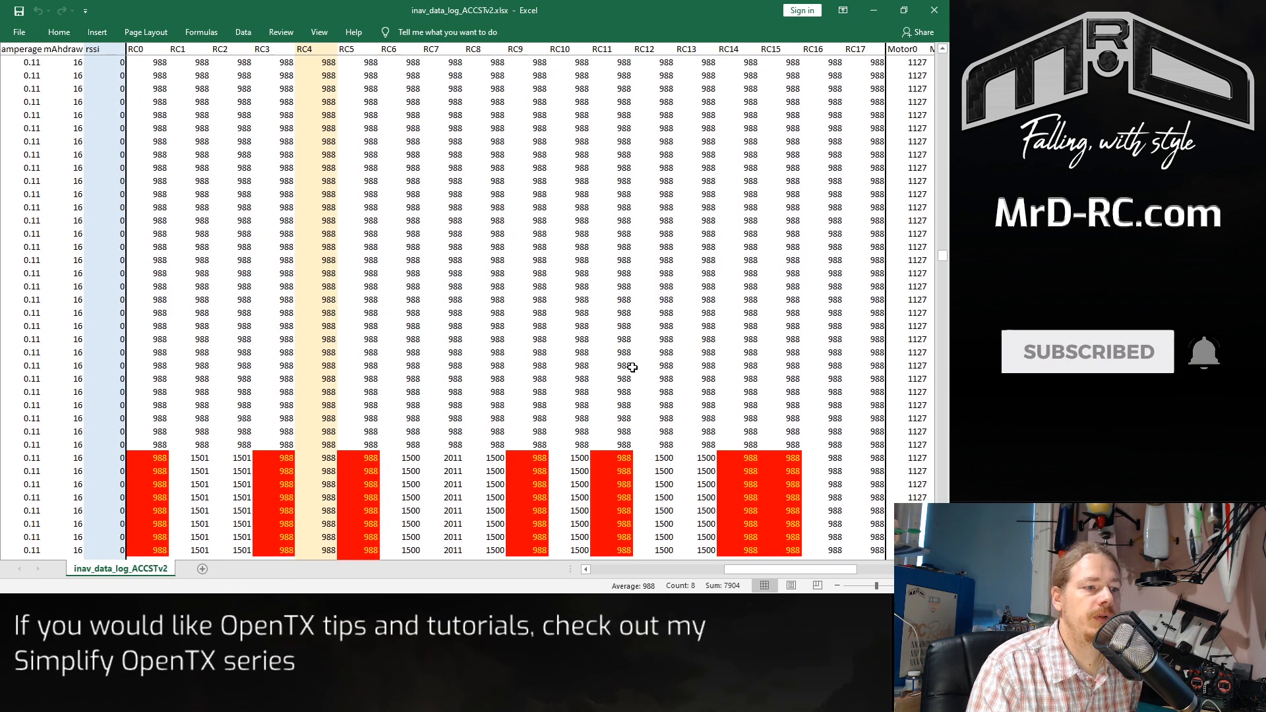
scroll(down, 3)
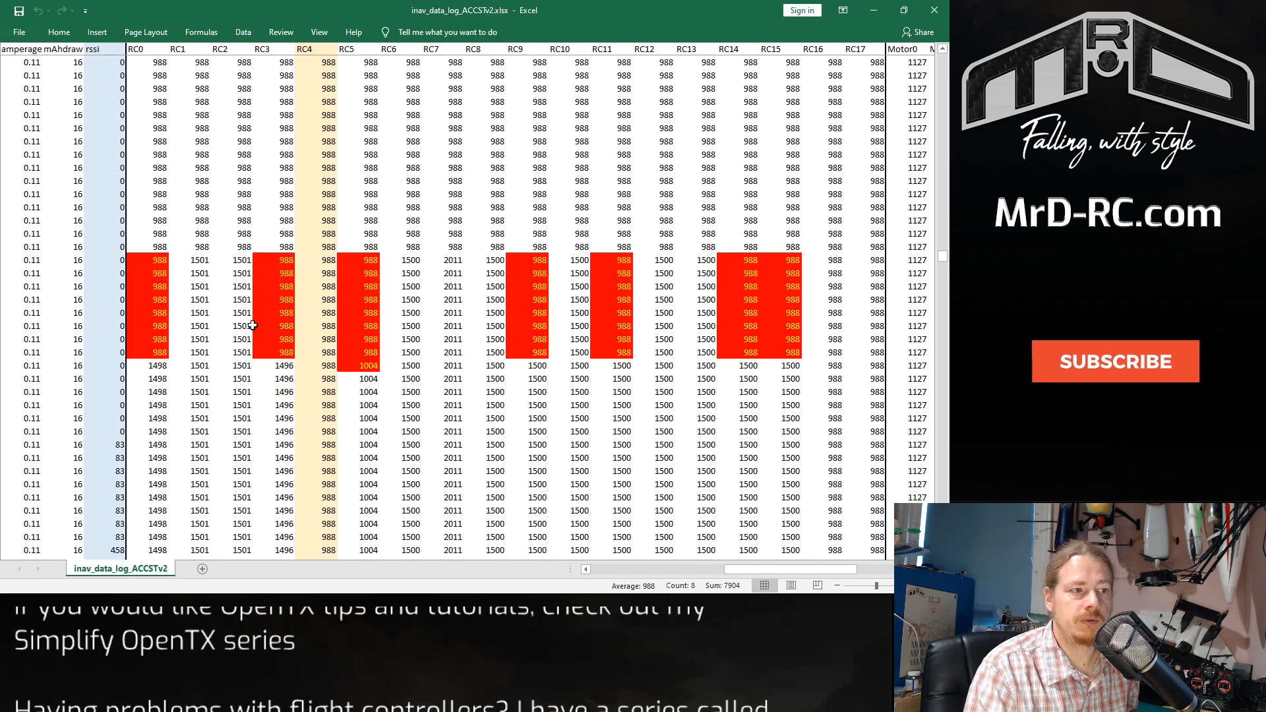
click(1114, 361)
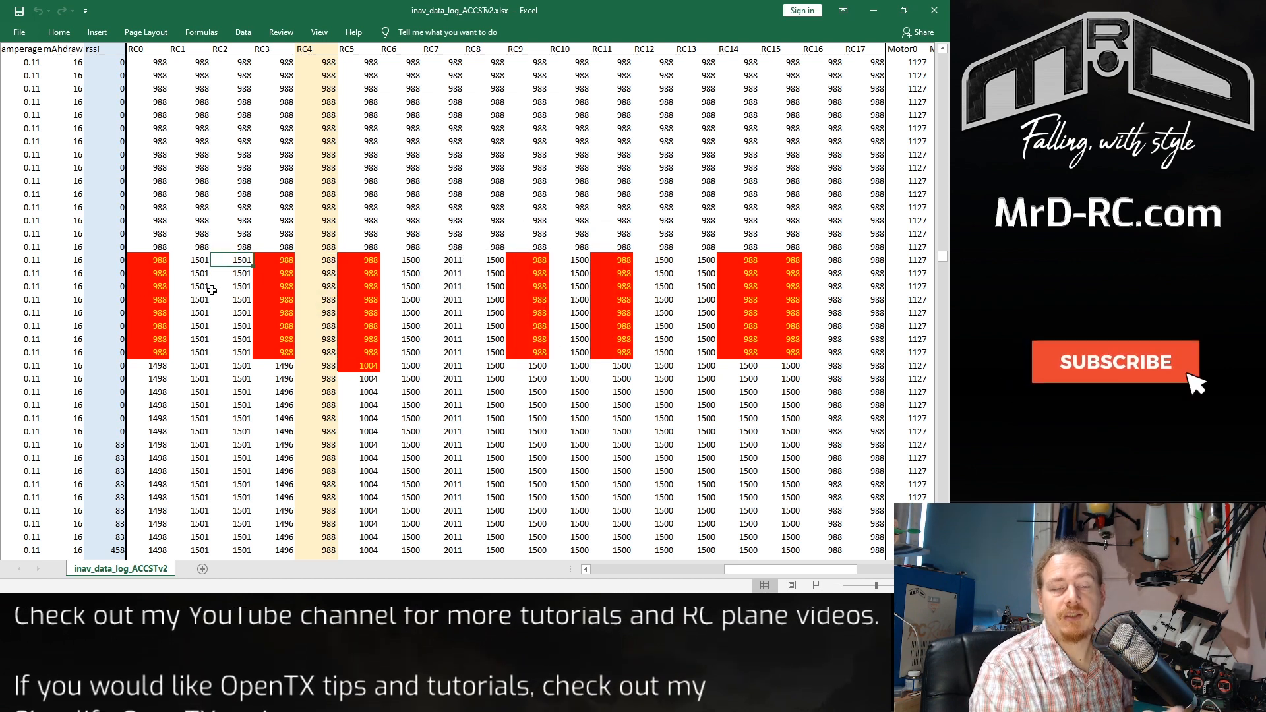
click(1116, 361)
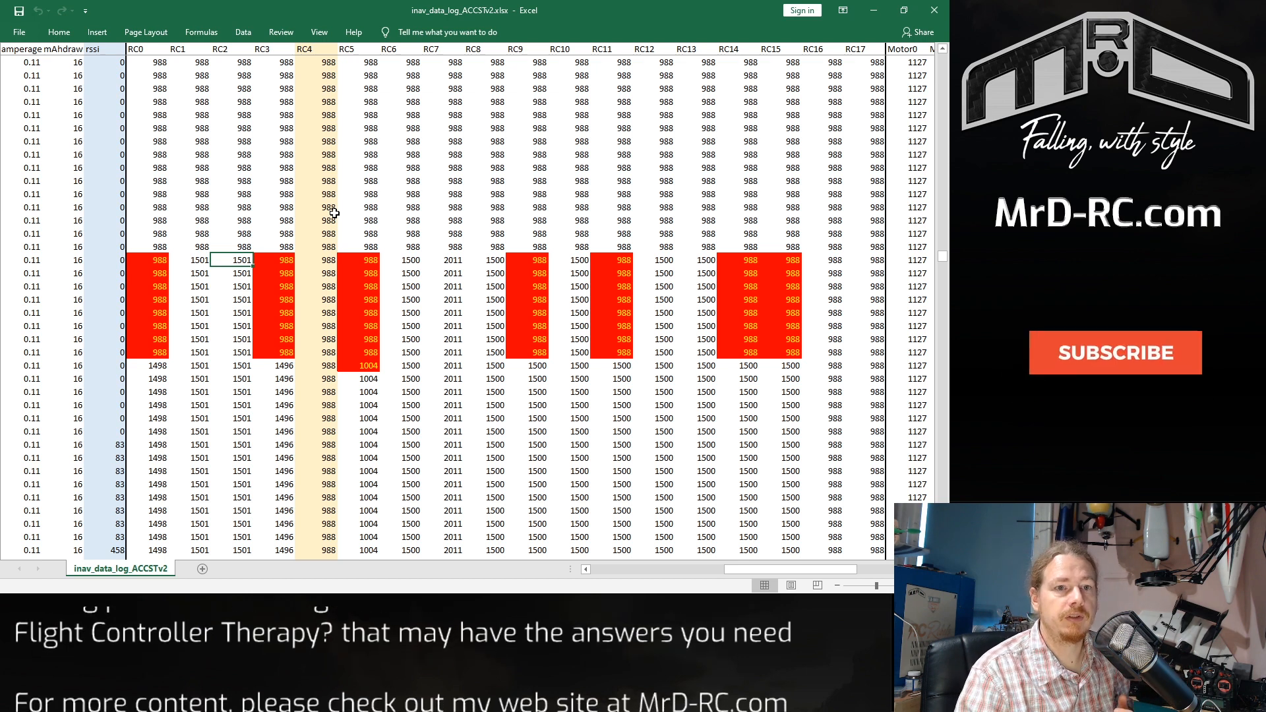
click(1115, 352)
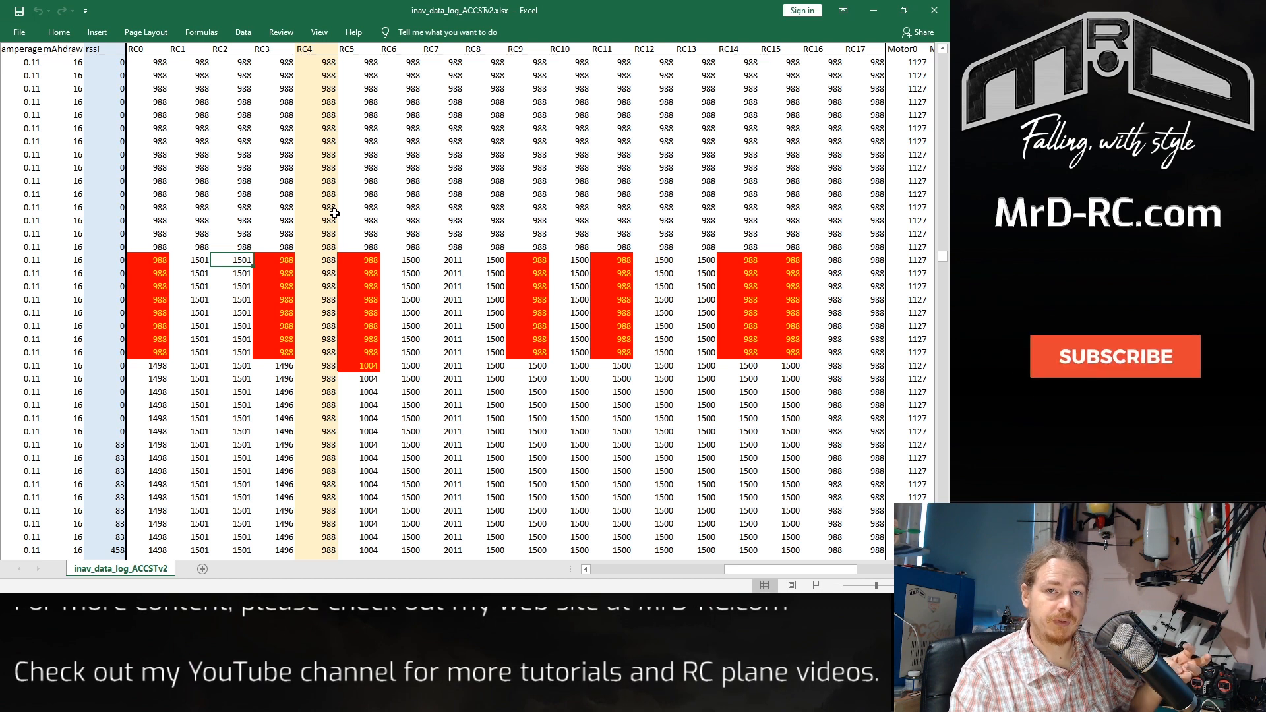
click(1115, 356)
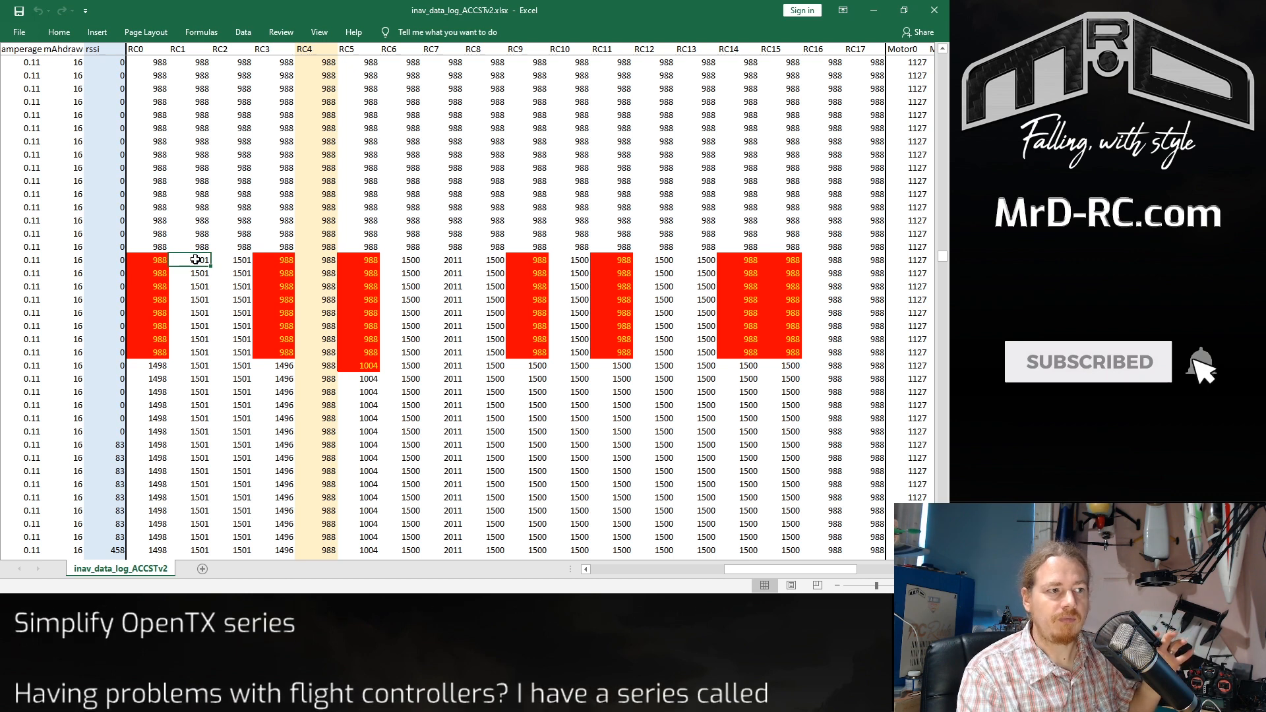
drag(199, 260, 241, 273)
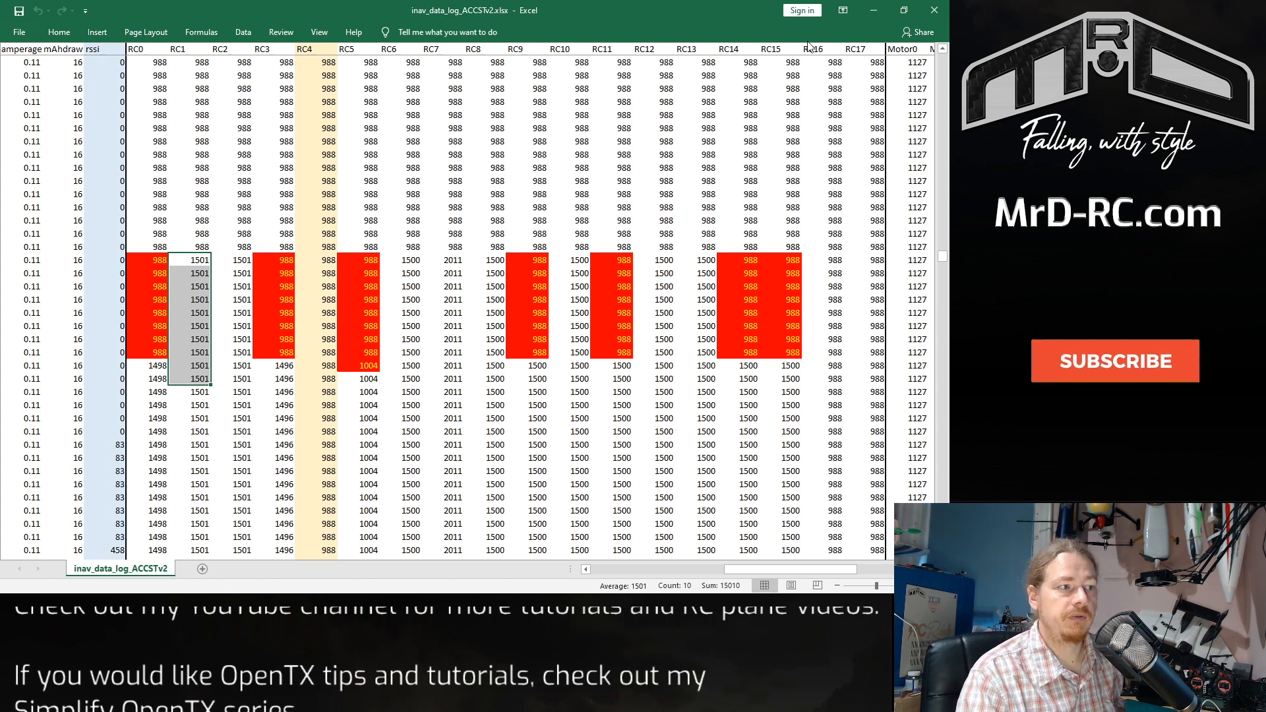
click(1114, 361)
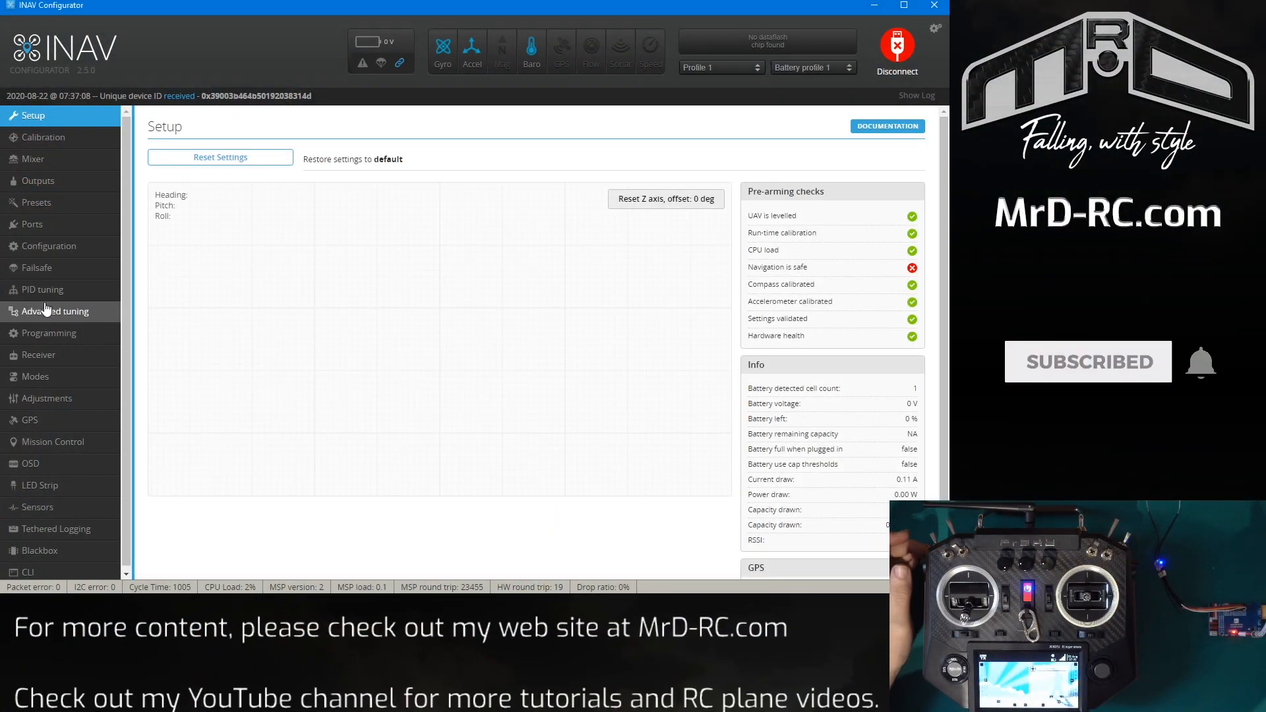
- On the Modes page, drag ARM's CH 5 upper limit to 1125, then 1300, then back to 1500
click(34, 376)
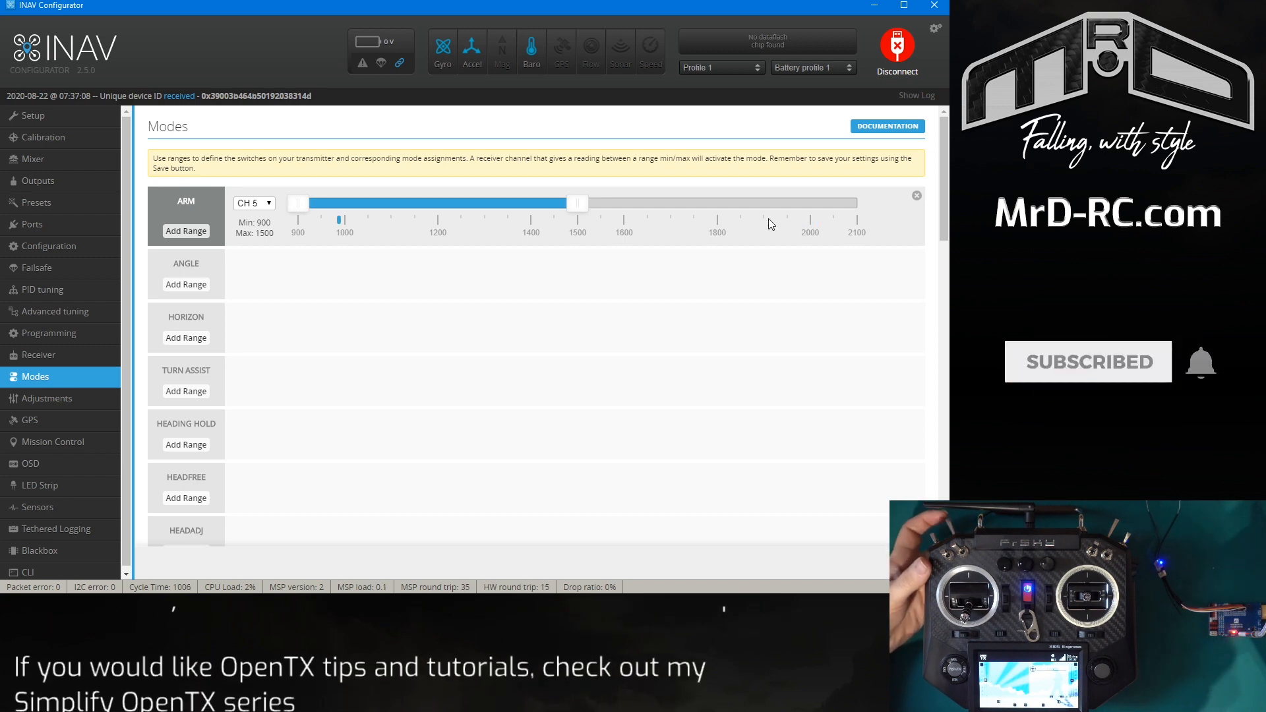
mouse_move(1203, 369)
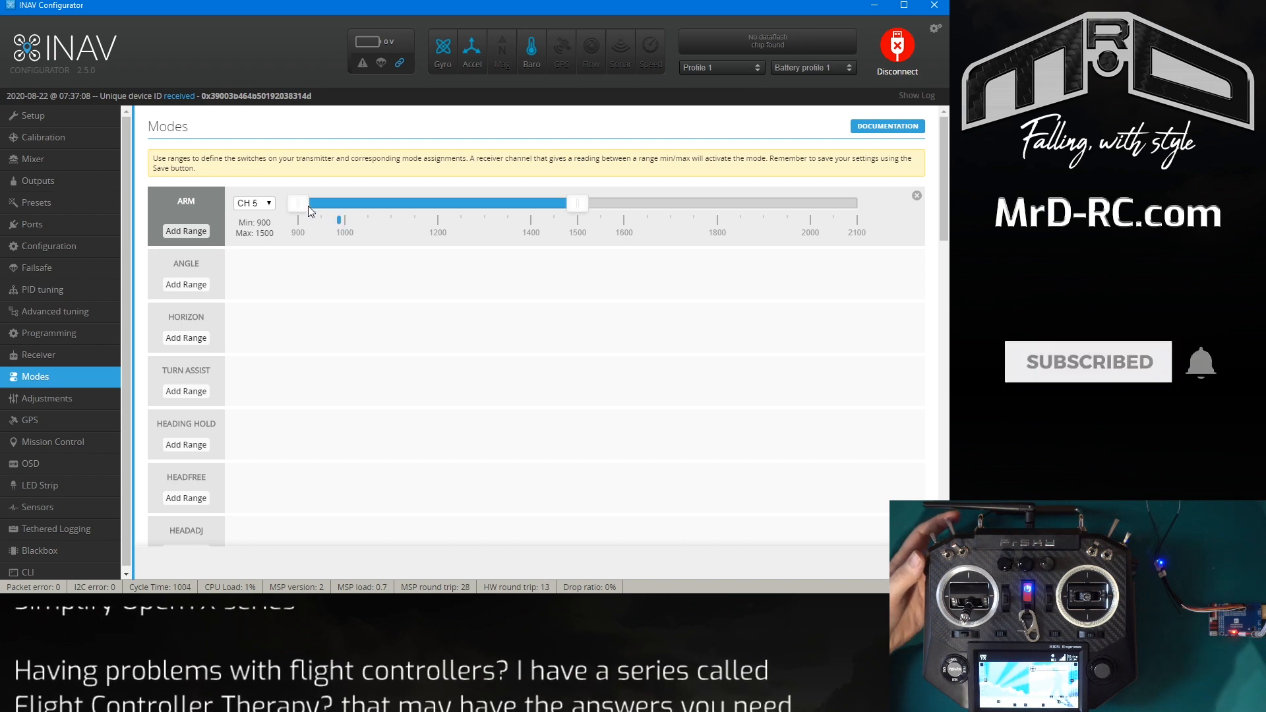
mouse_move(1203, 369)
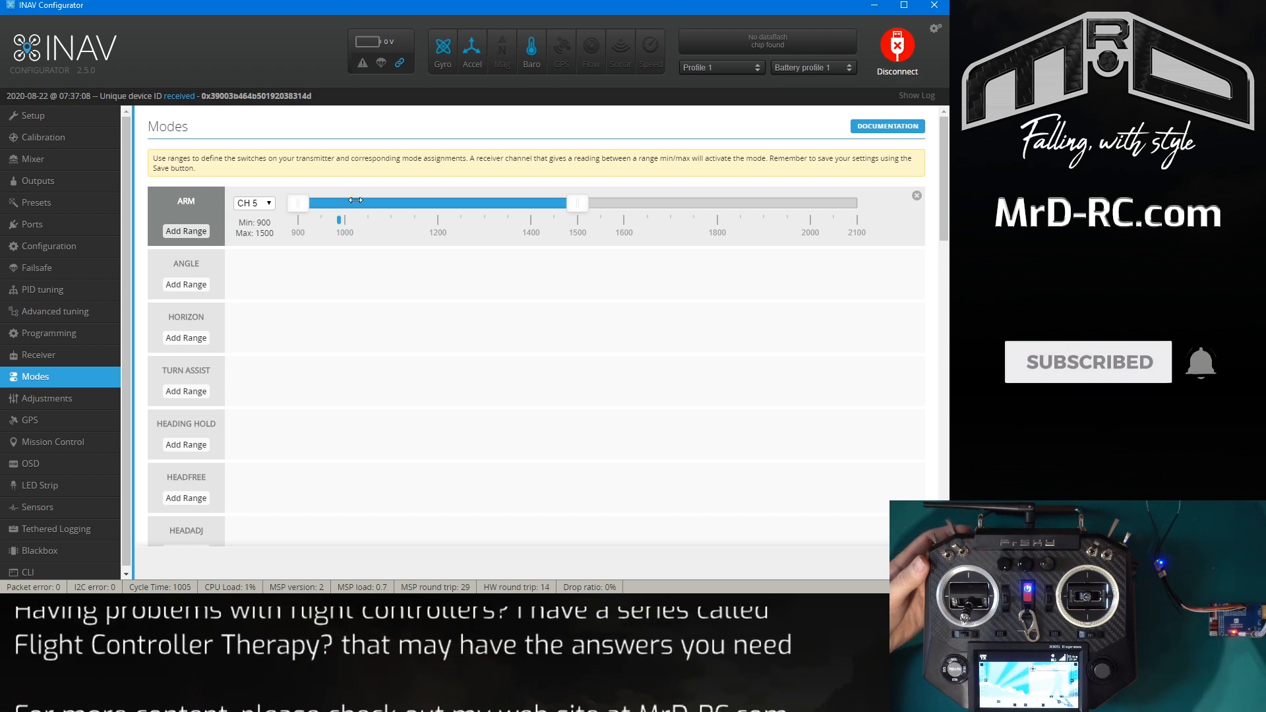
drag(576, 203, 404, 204)
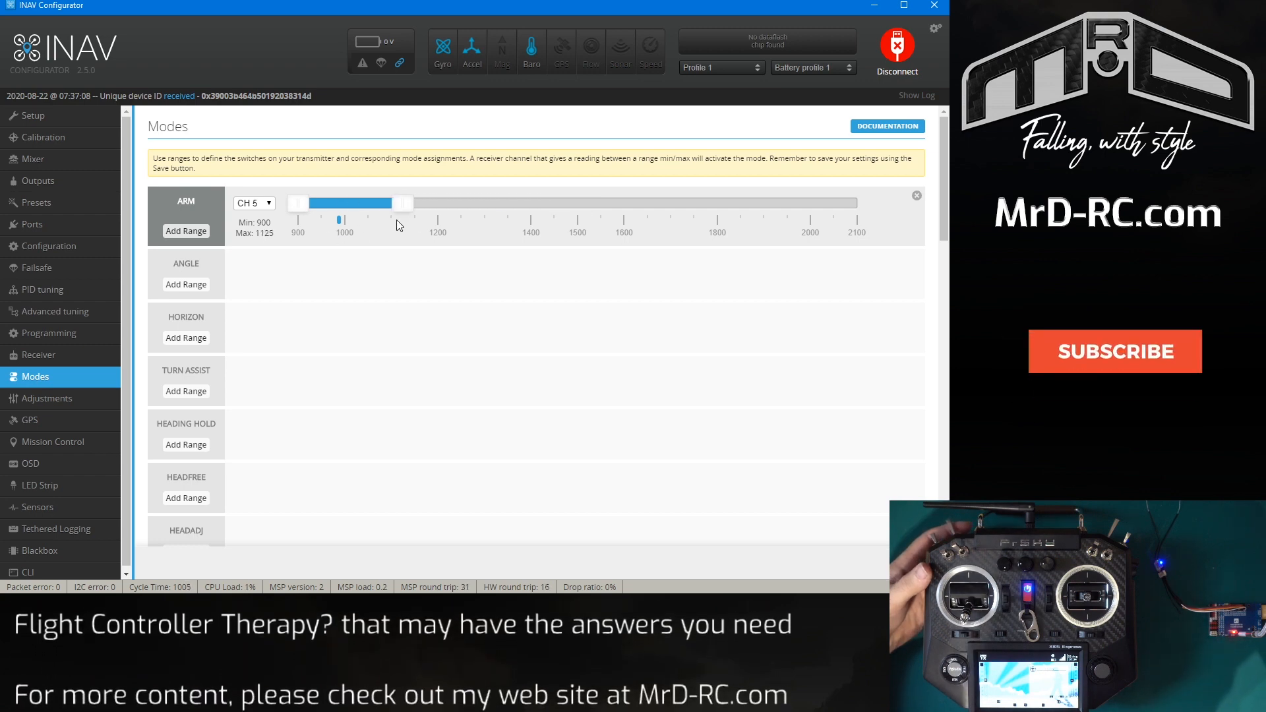
drag(403, 203, 484, 203)
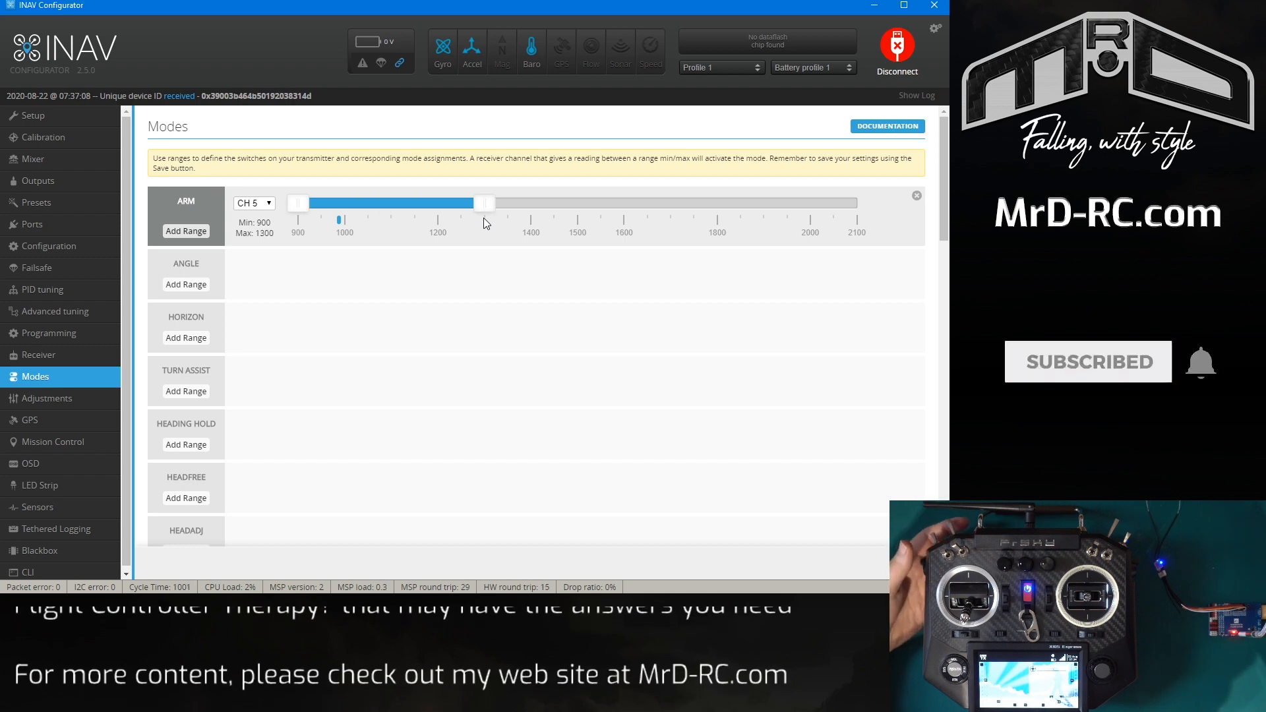
drag(484, 203, 577, 203)
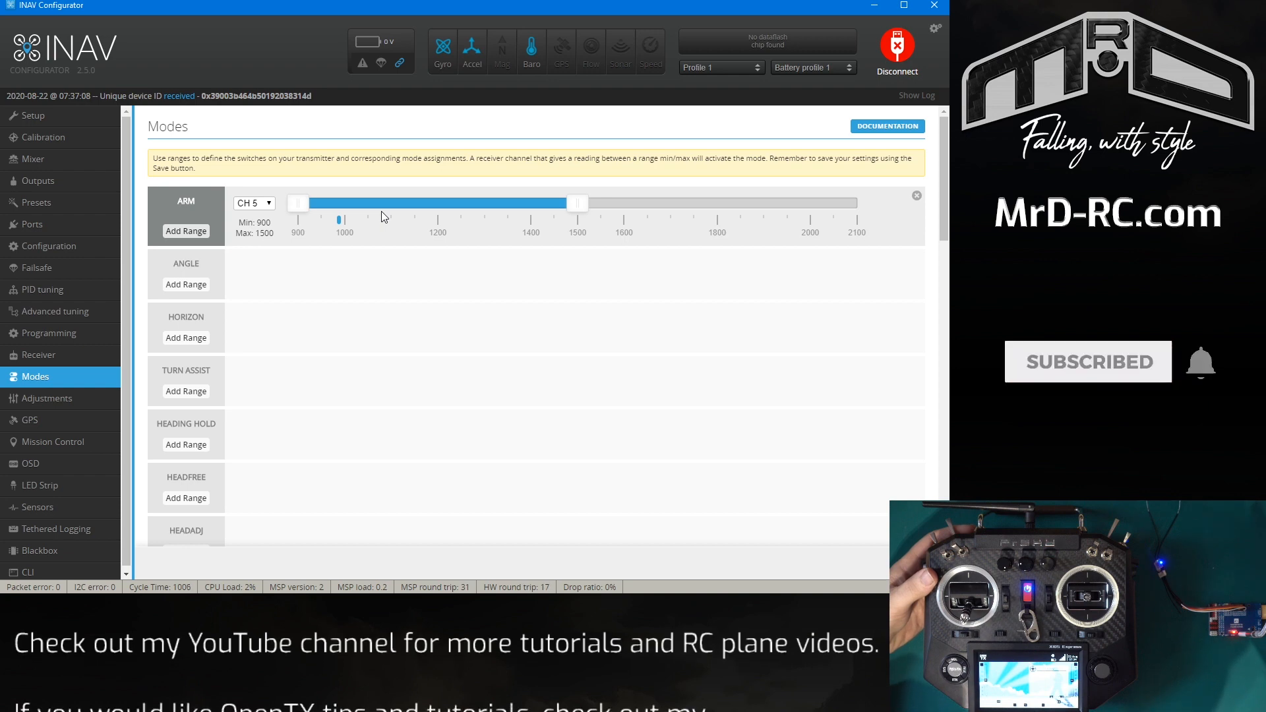
mouse_move(1203, 369)
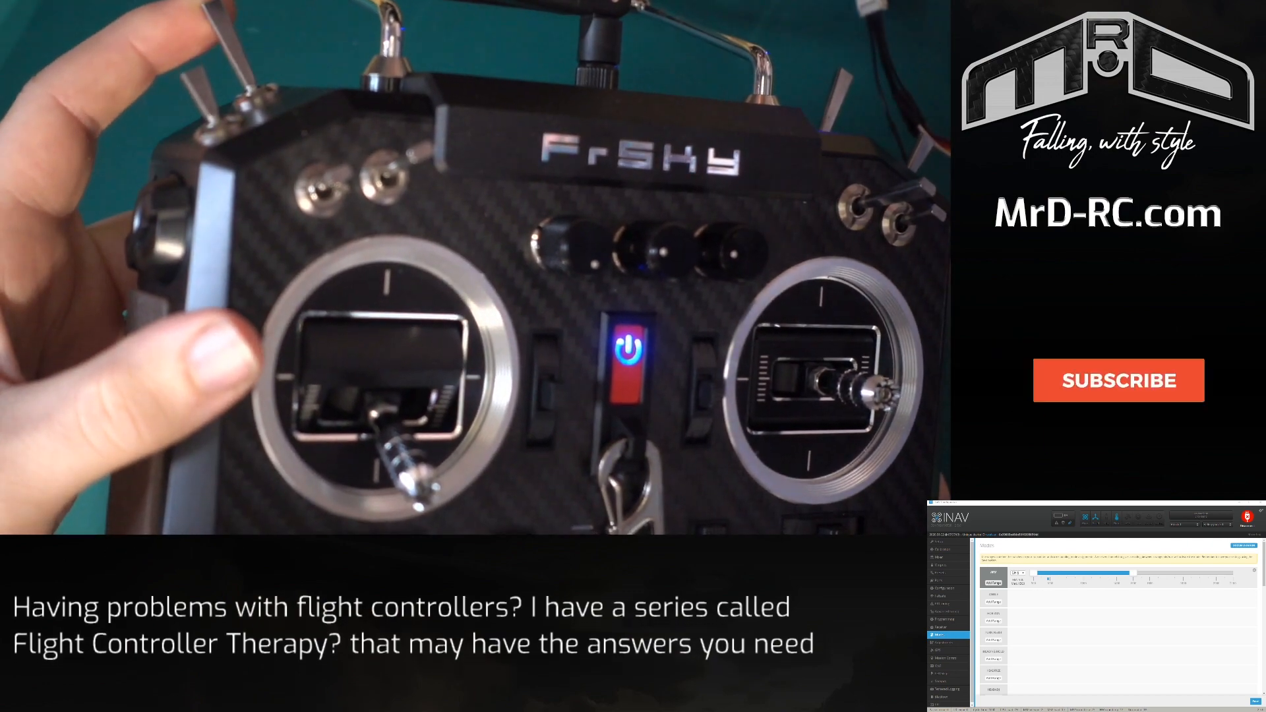
- Show the transmitter MIXES screen with CH5 driven by the Arm input beside INAV's Modes page
click(1116, 380)
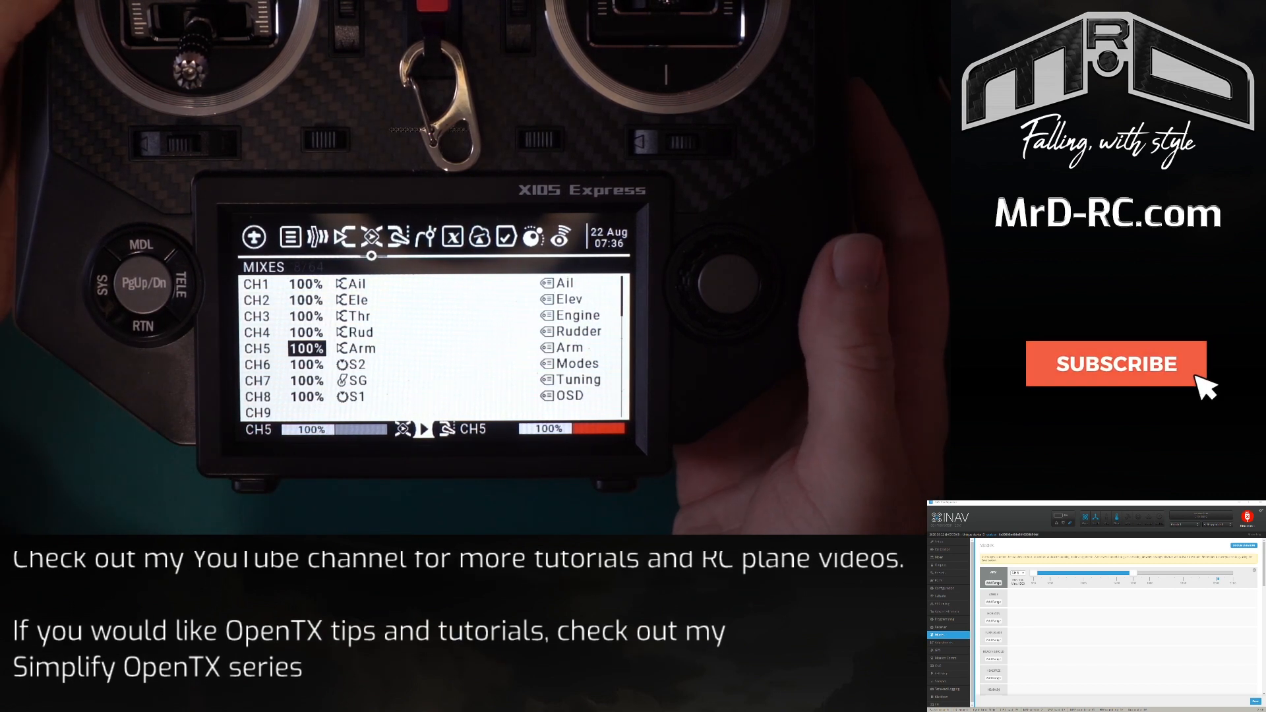
click(1116, 364)
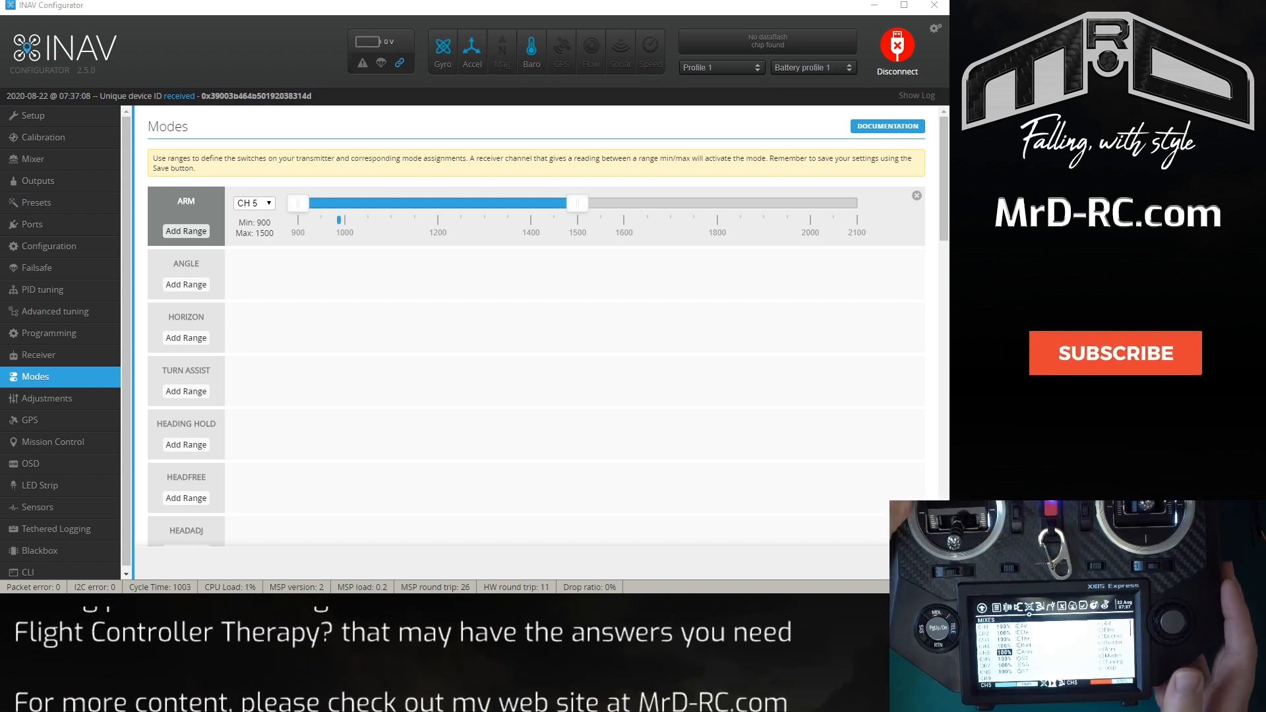
- Open the Arm input in the transmitter INPUTS editor while CH 5 reads near 2000, above the ARM range
click(1113, 353)
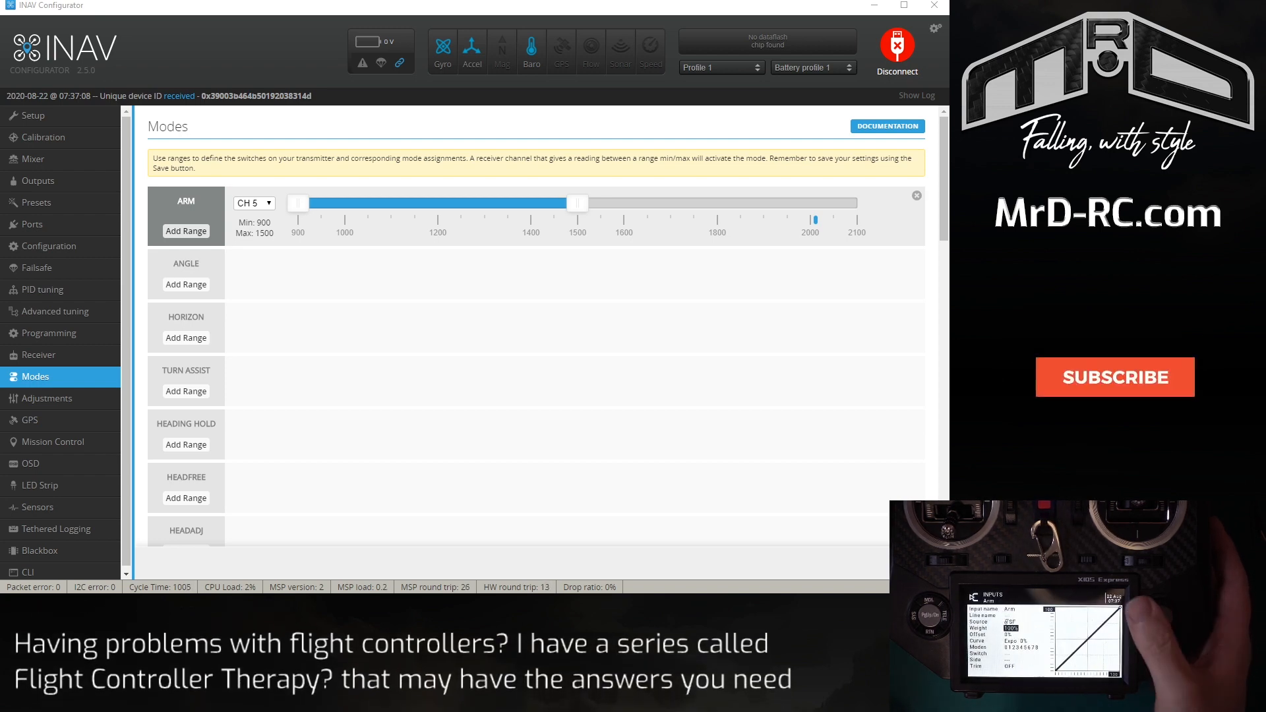
- Invert the Arm input to -100% weight so CH 5 drops near 1000, inside the 900–1500 ARM range
click(1112, 377)
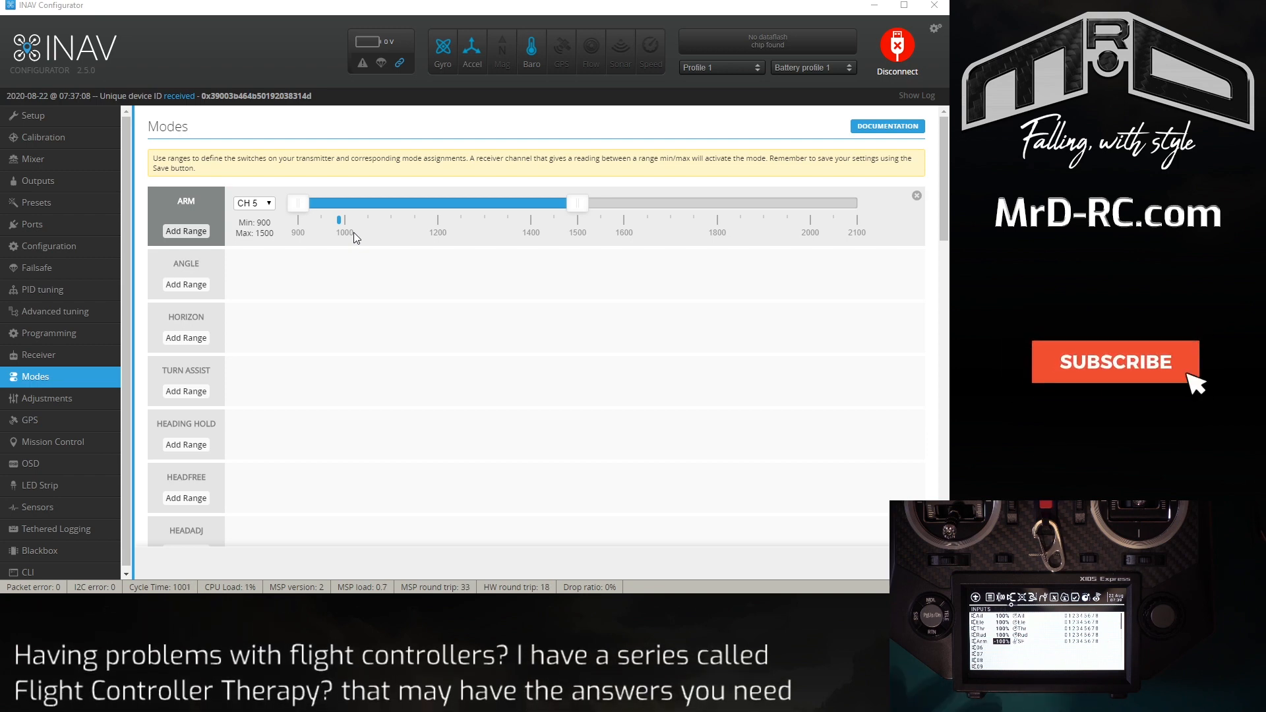
click(1116, 361)
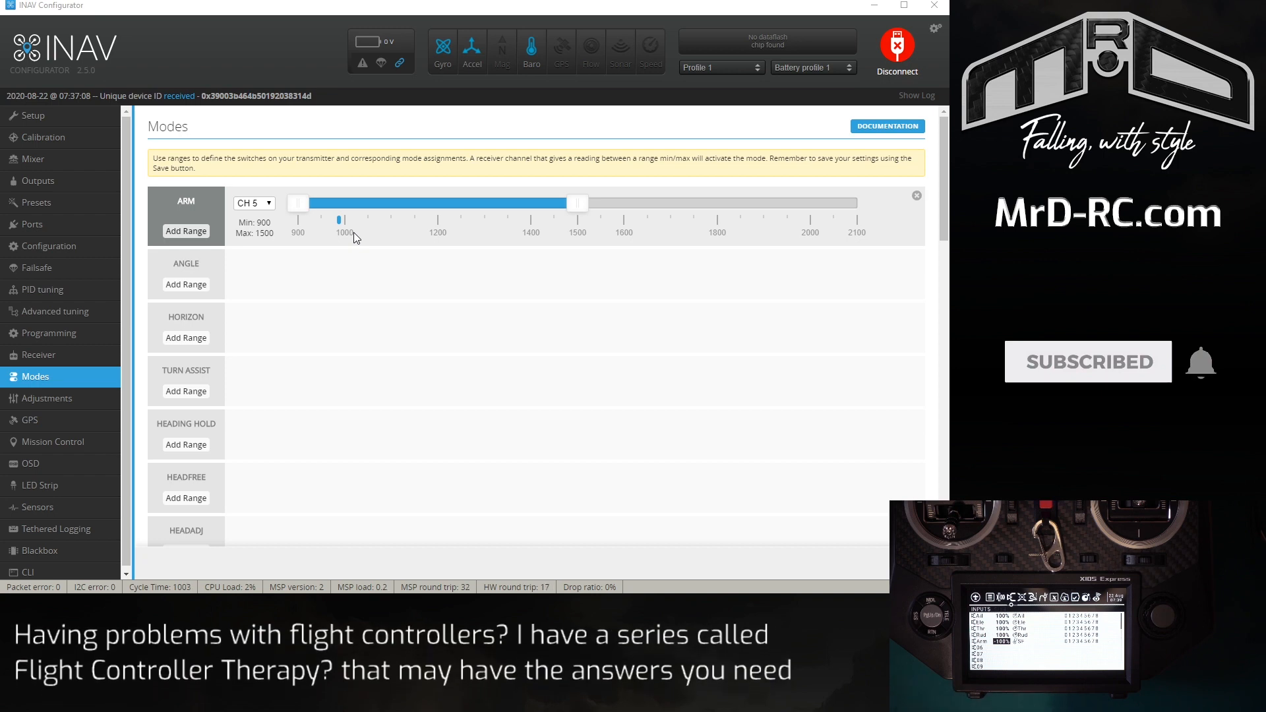